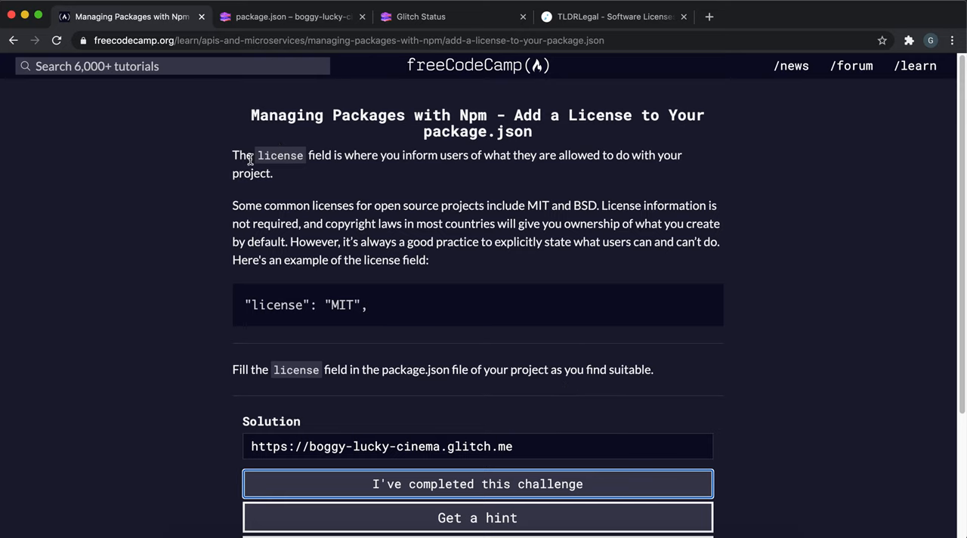
Highlight the license field sentence, then view the MIT License (Expat) summary on tl;drLegal.
left_click_drag(252, 155, 273, 173)
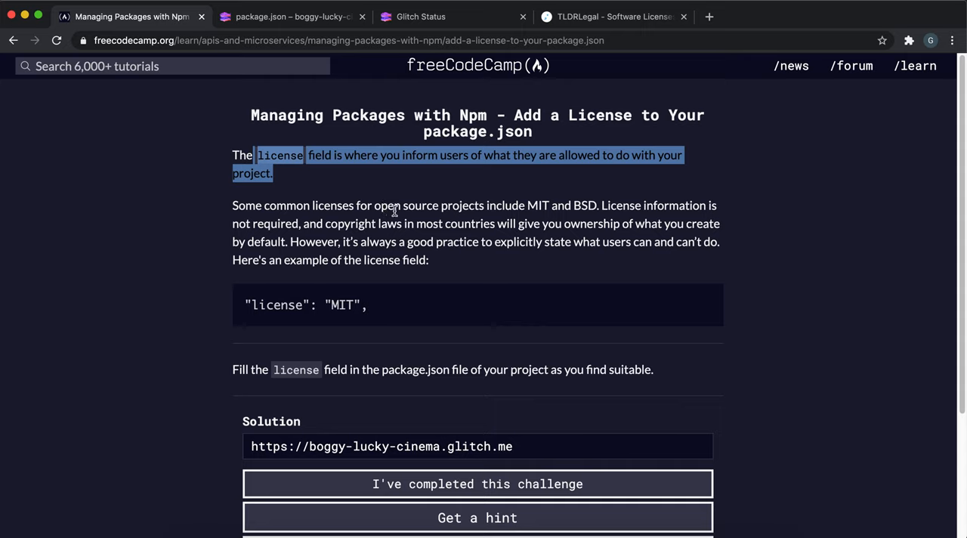
mouse_move(303, 235)
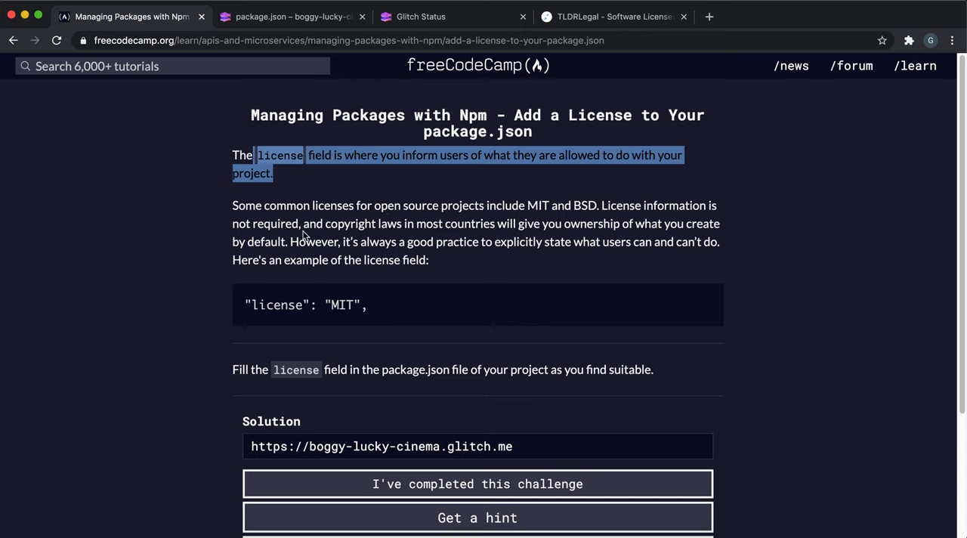
mouse_move(543, 217)
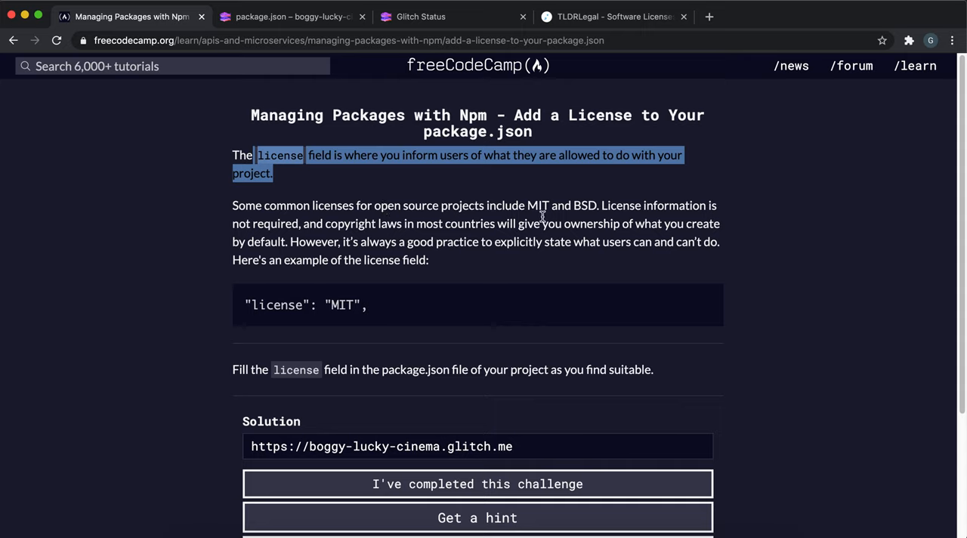
mouse_move(423, 228)
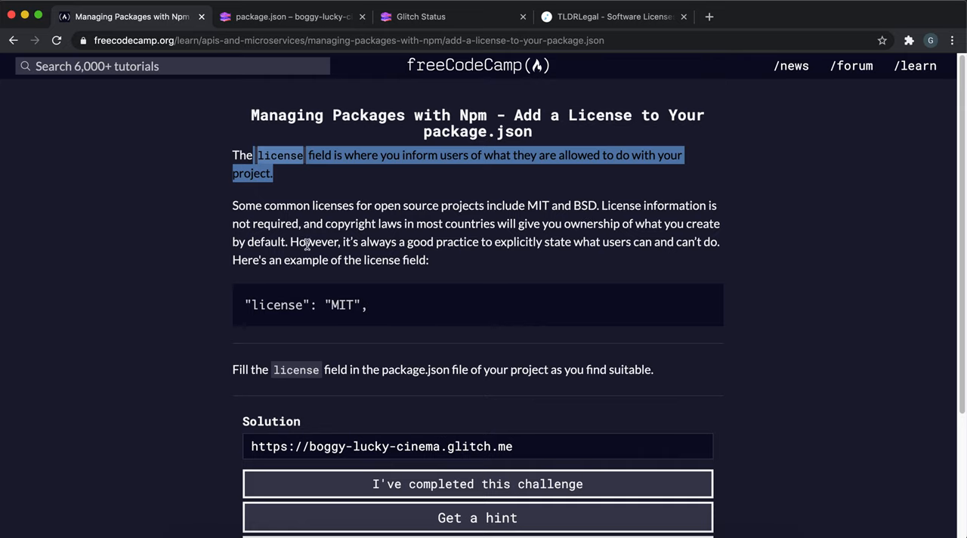
mouse_move(419, 272)
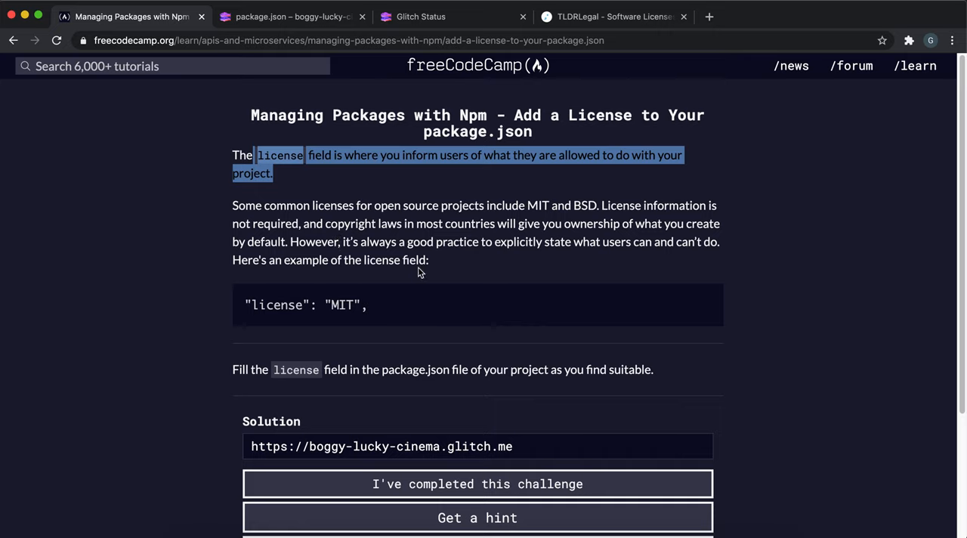
mouse_move(360, 300)
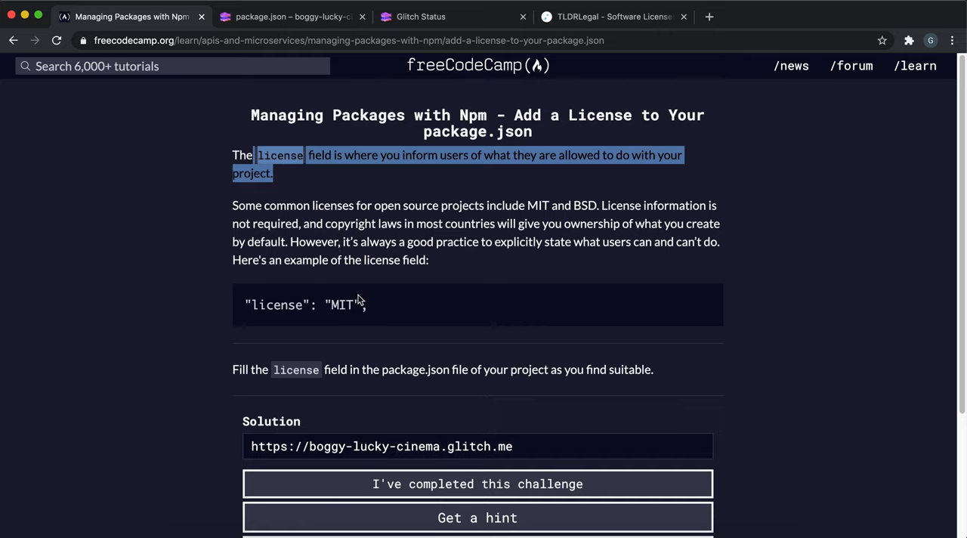
mouse_move(333, 309)
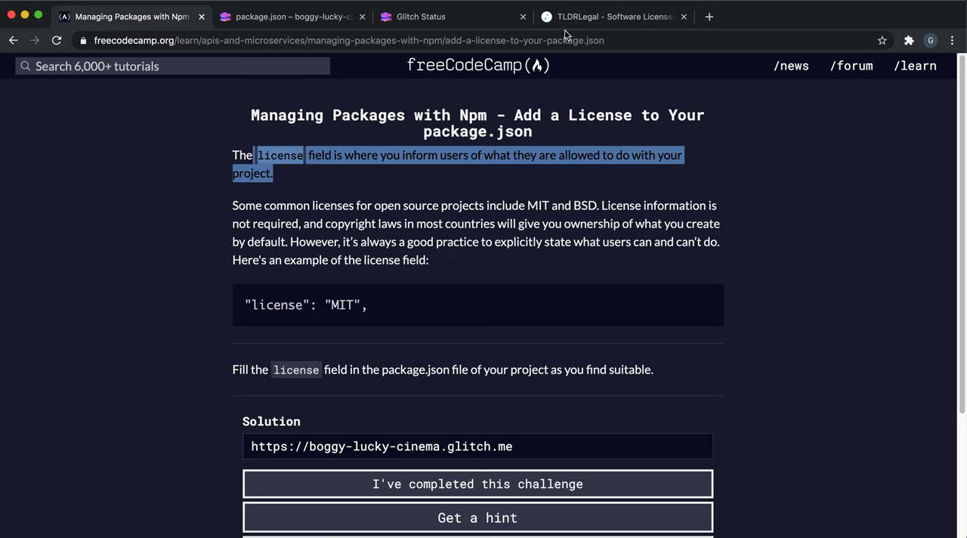
left_click(612, 17)
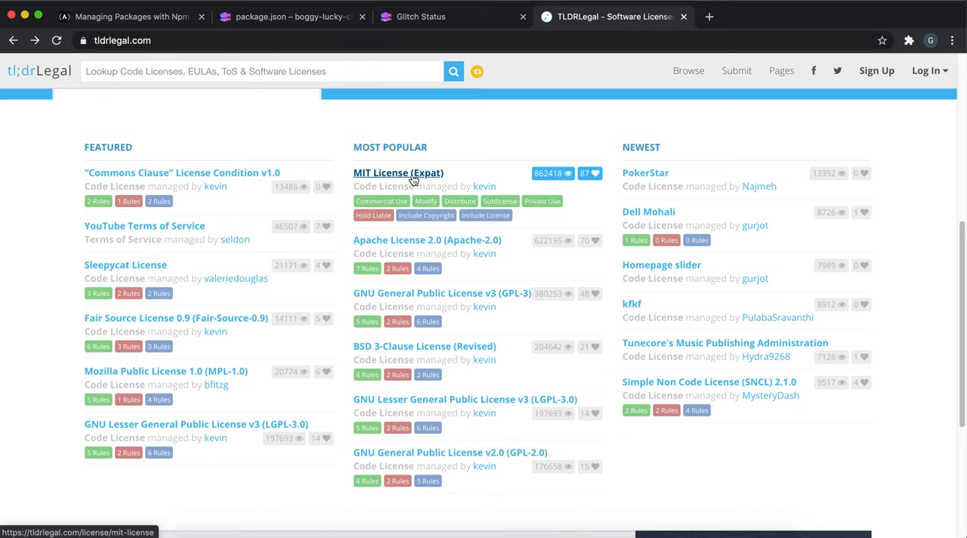
left_click(398, 172)
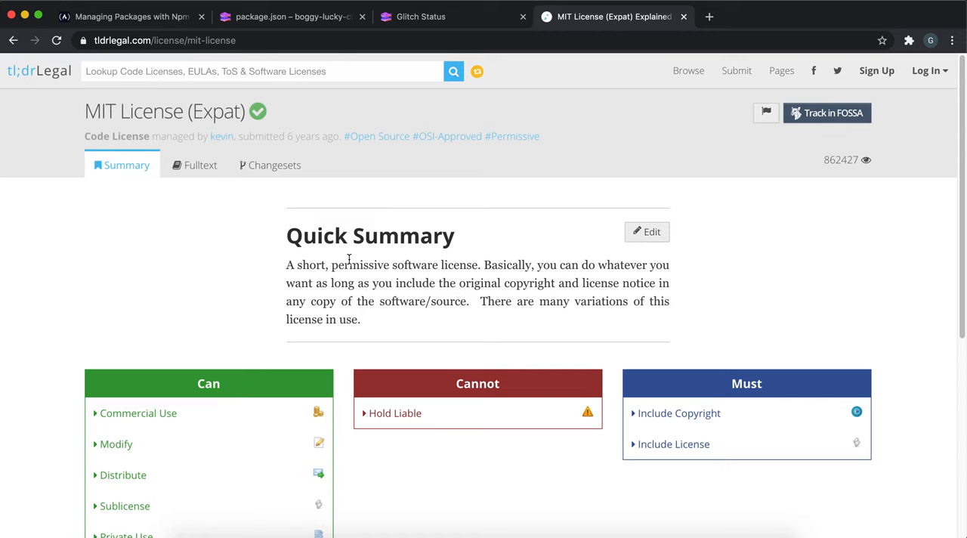
mouse_move(459, 288)
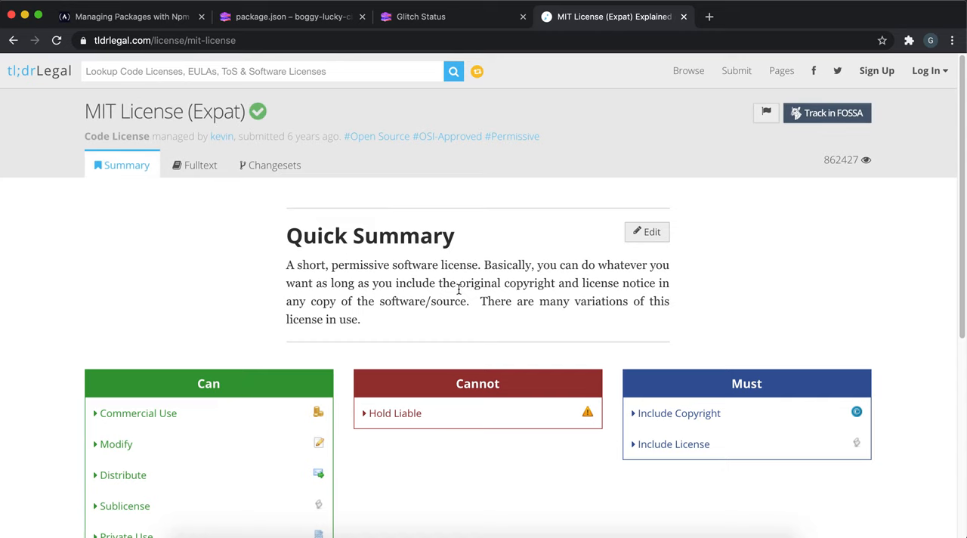
mouse_move(268, 291)
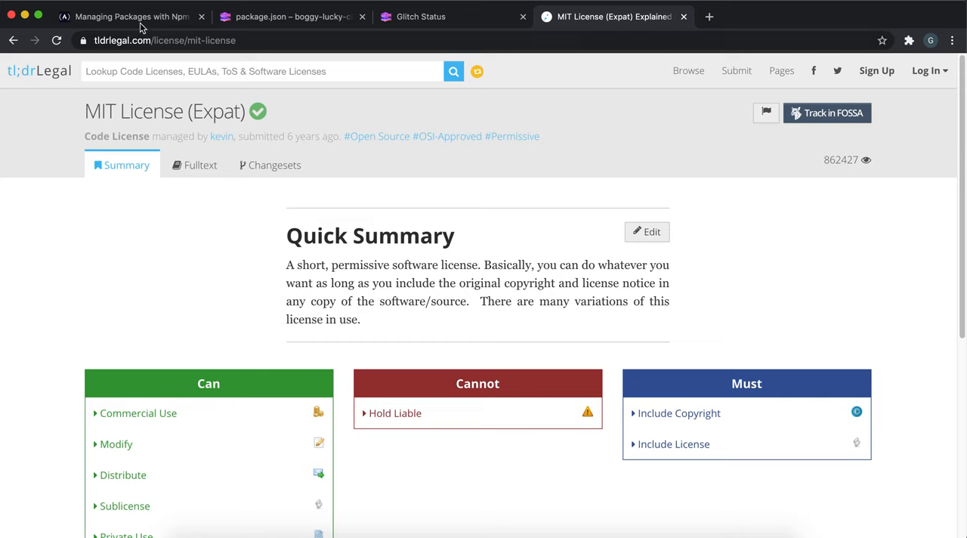
Return to the freeCodeCamp tab showing the license field instruction.
left_click(129, 17)
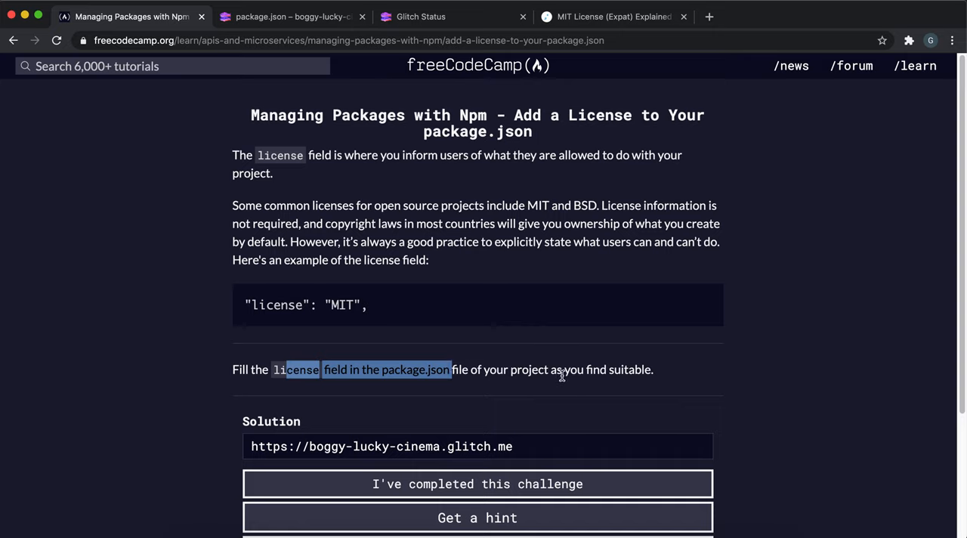
mouse_move(599, 369)
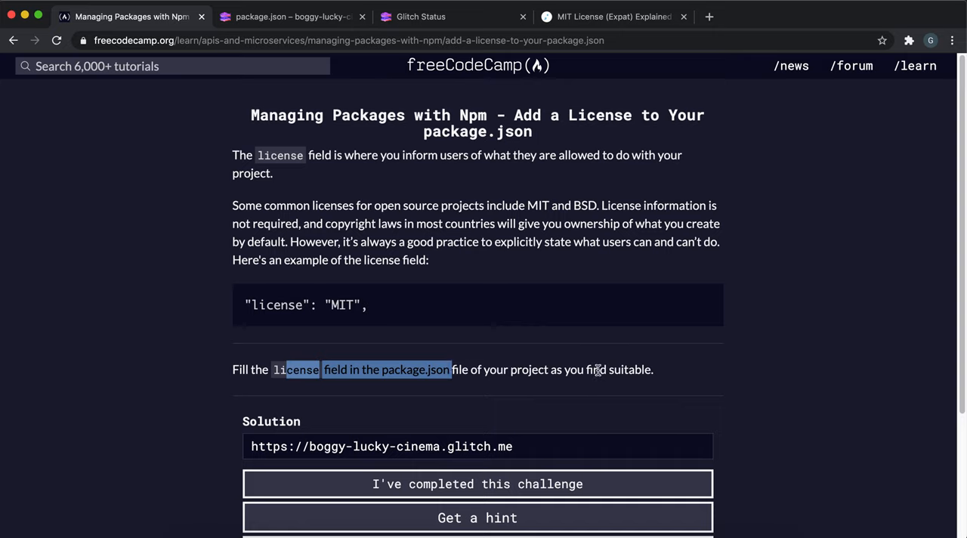
mouse_move(560, 26)
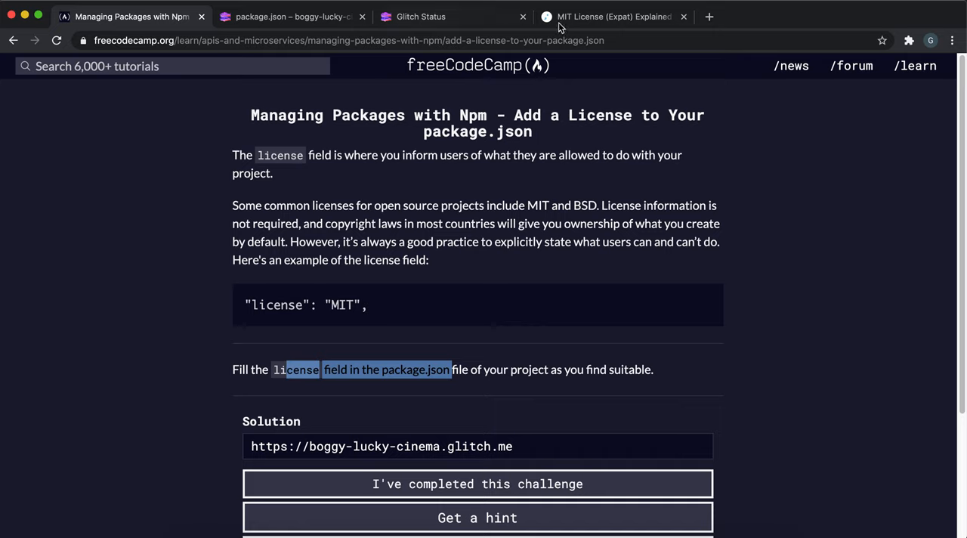
left_click(293, 16)
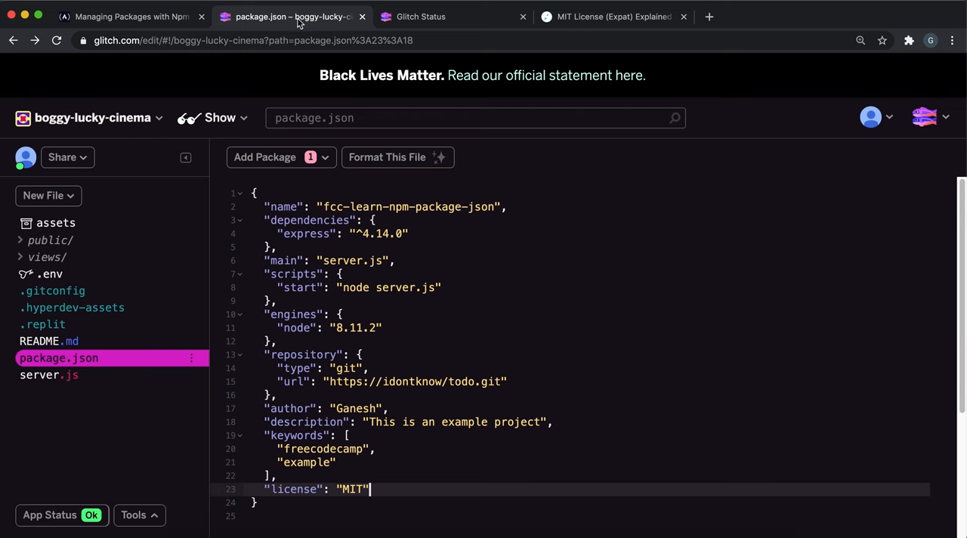
mouse_move(312, 489)
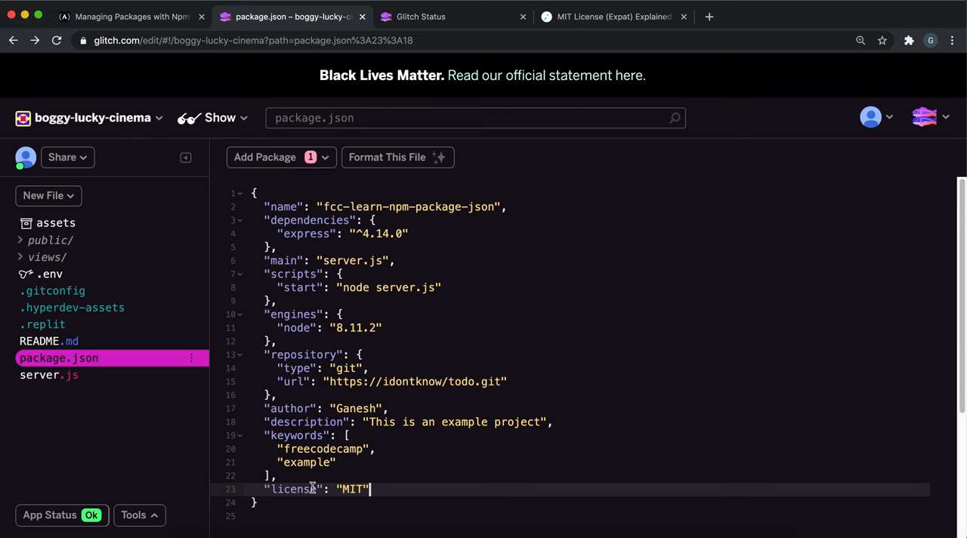
double_click(294, 489)
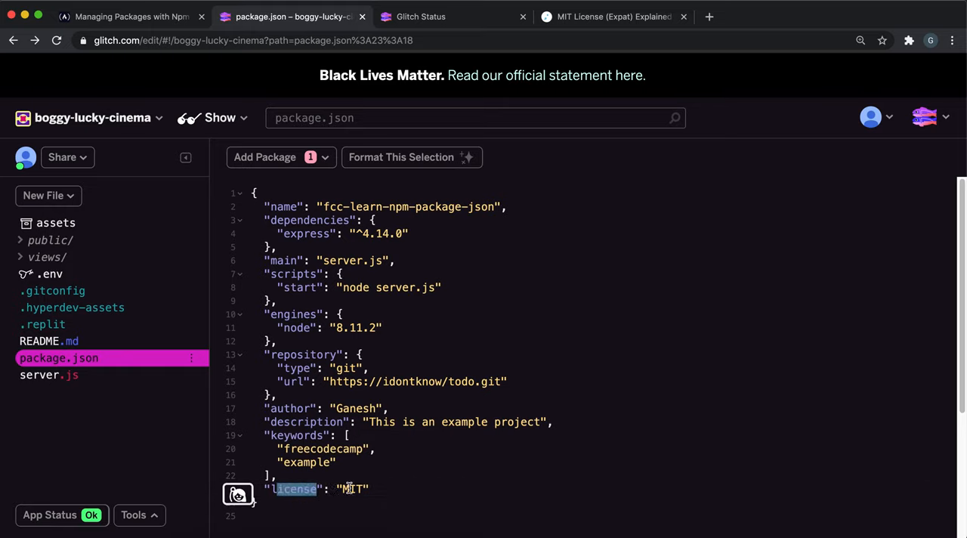
double_click(352, 489)
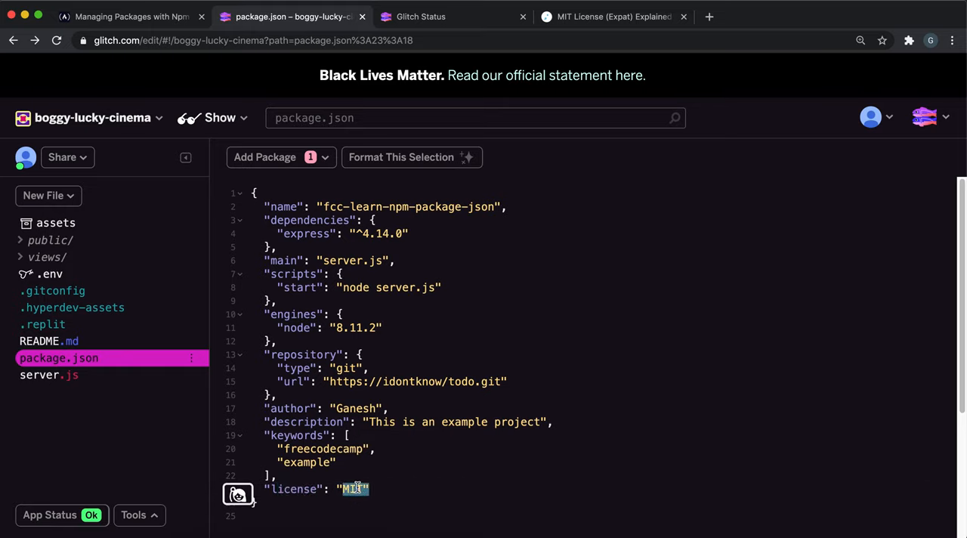
left_click(129, 17)
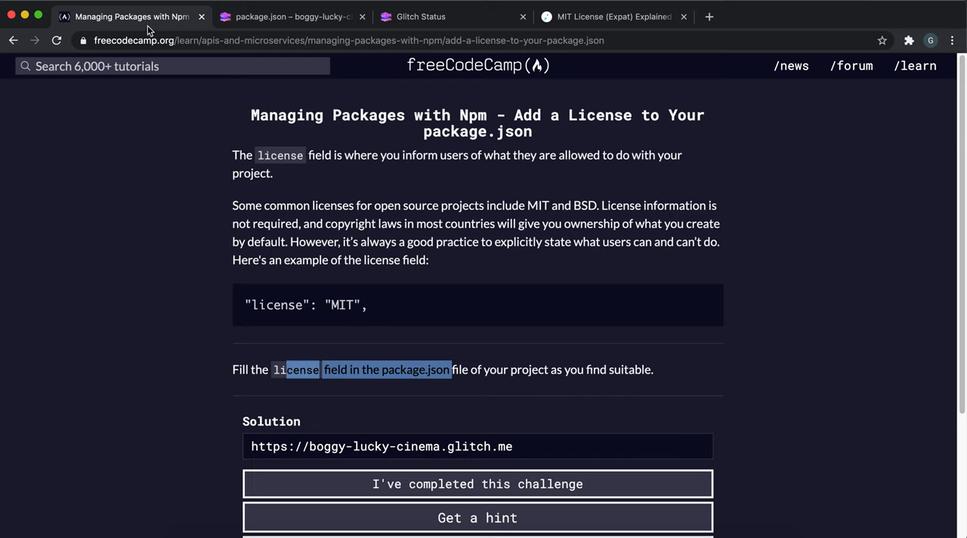